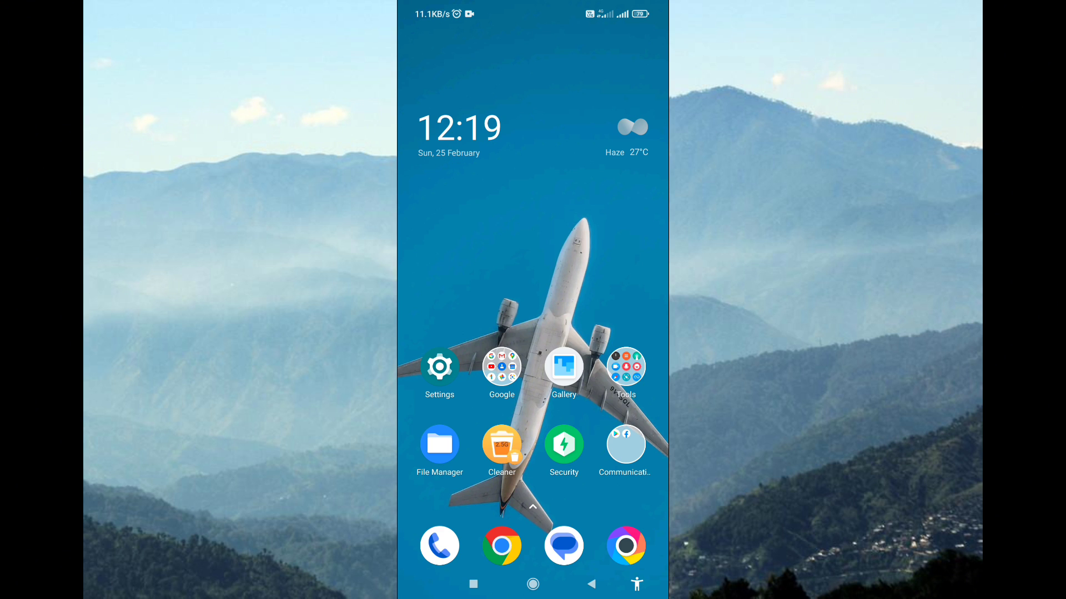
# Swipe up on the home screen to reach the Play Store search
pyautogui.scroll(3)
pyautogui.write('x')
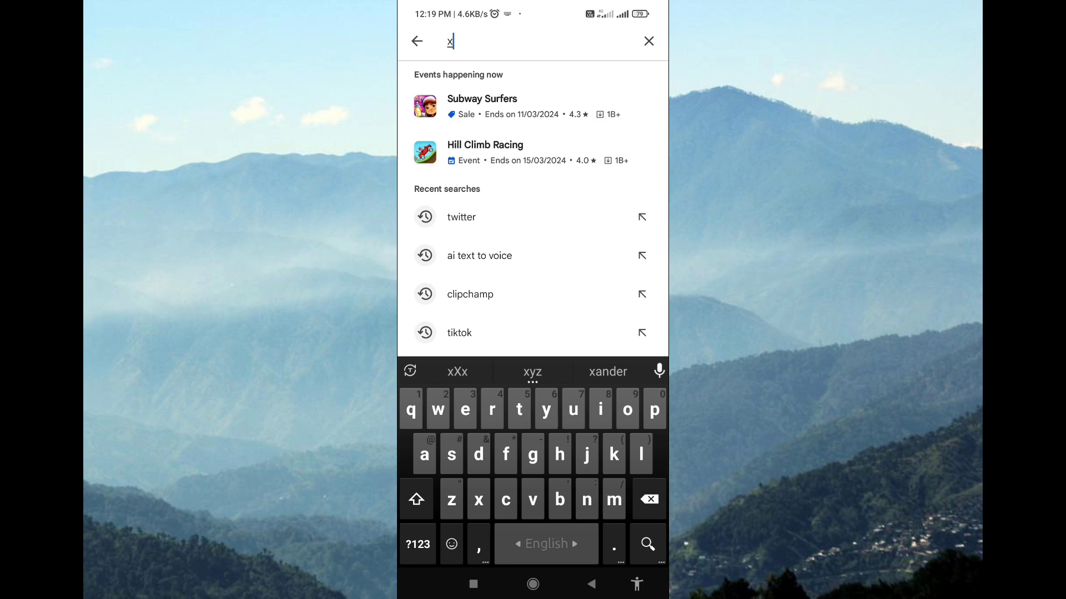
# Search the Play Store for 'twitter' and launch the installed X app
pyautogui.click(461, 217)
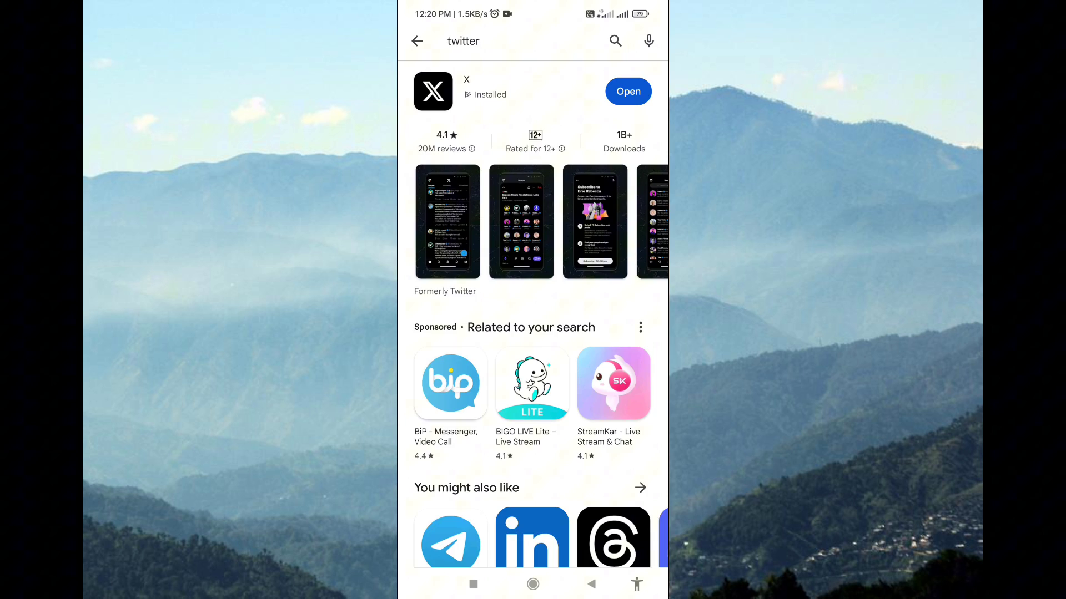
pyautogui.click(417, 41)
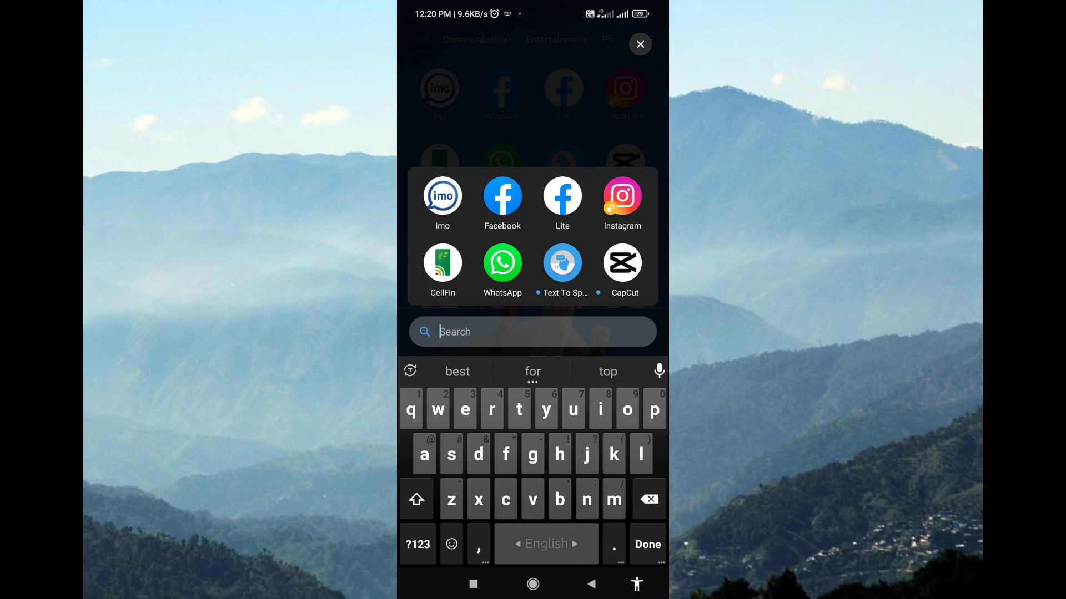
pyautogui.click(638, 44)
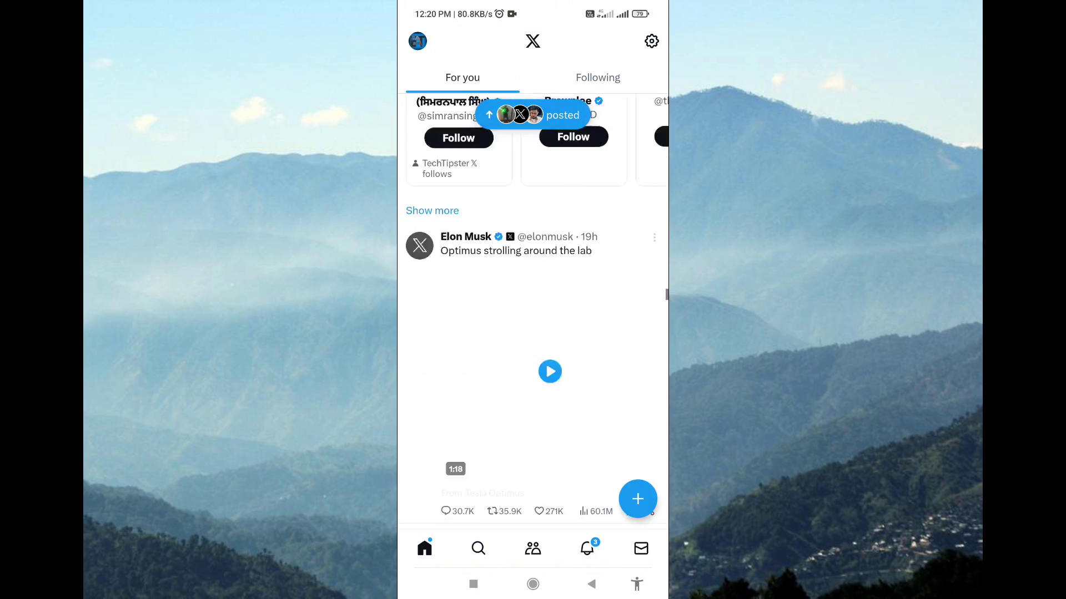
# Search #TECH4ALL, switch to Latest and scroll to the app design post
pyautogui.click(478, 548)
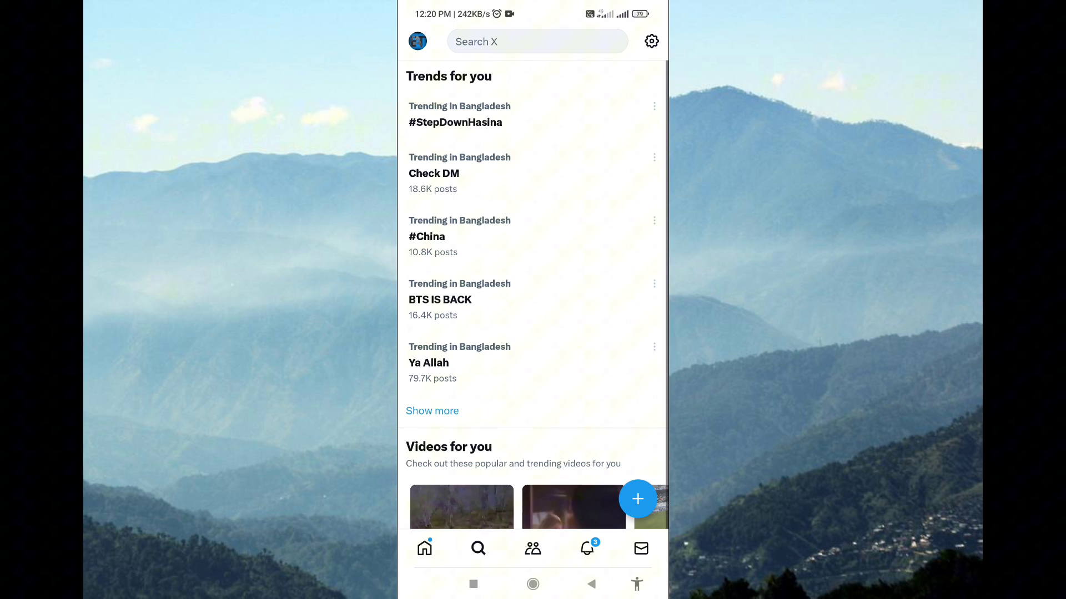
pyautogui.click(537, 42)
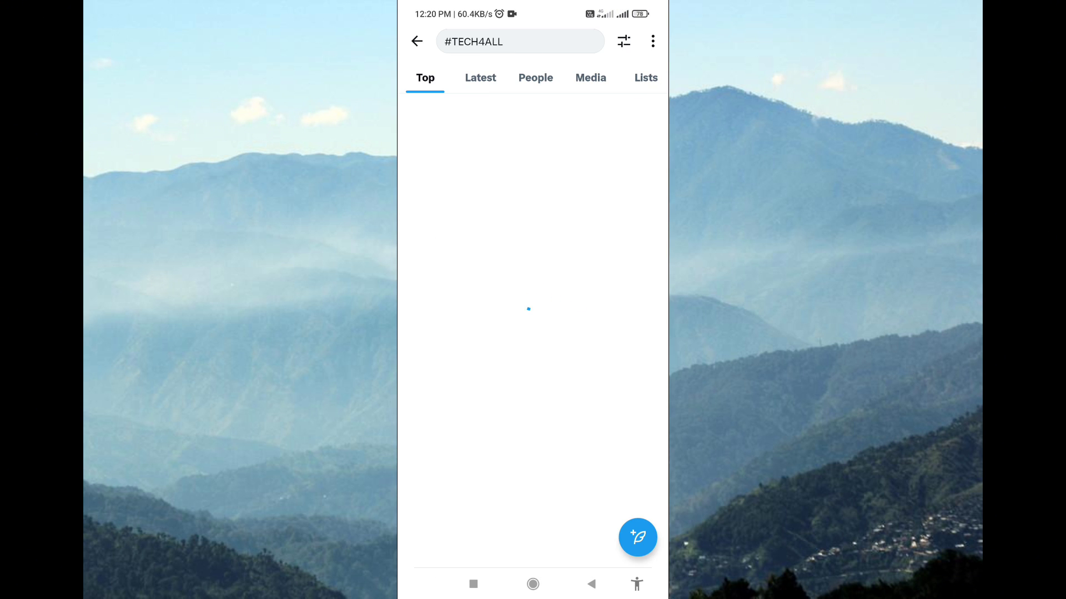
pyautogui.click(480, 77)
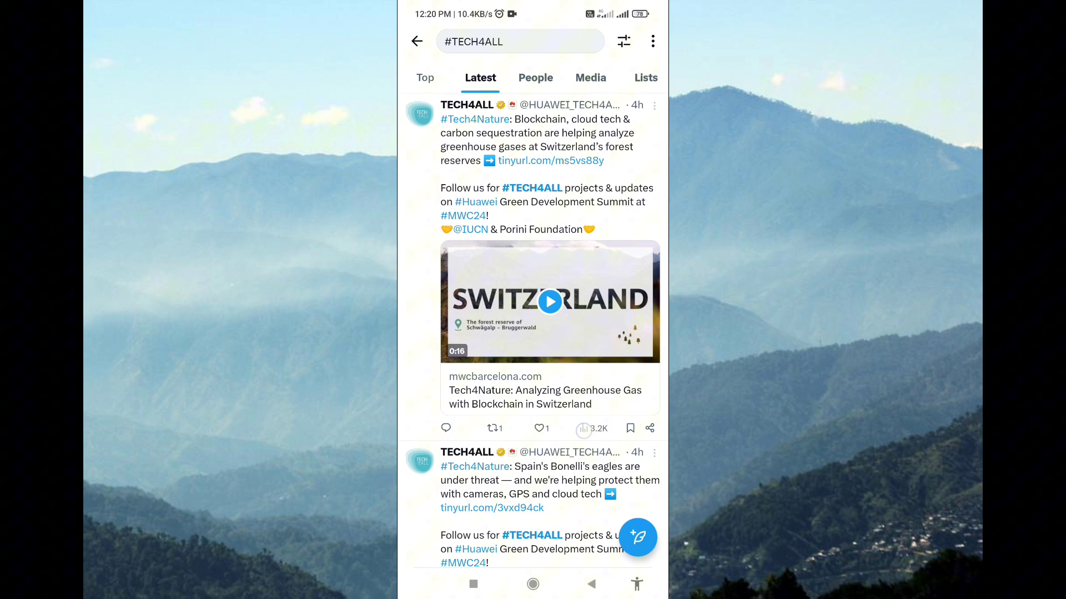
pyautogui.scroll(-3)
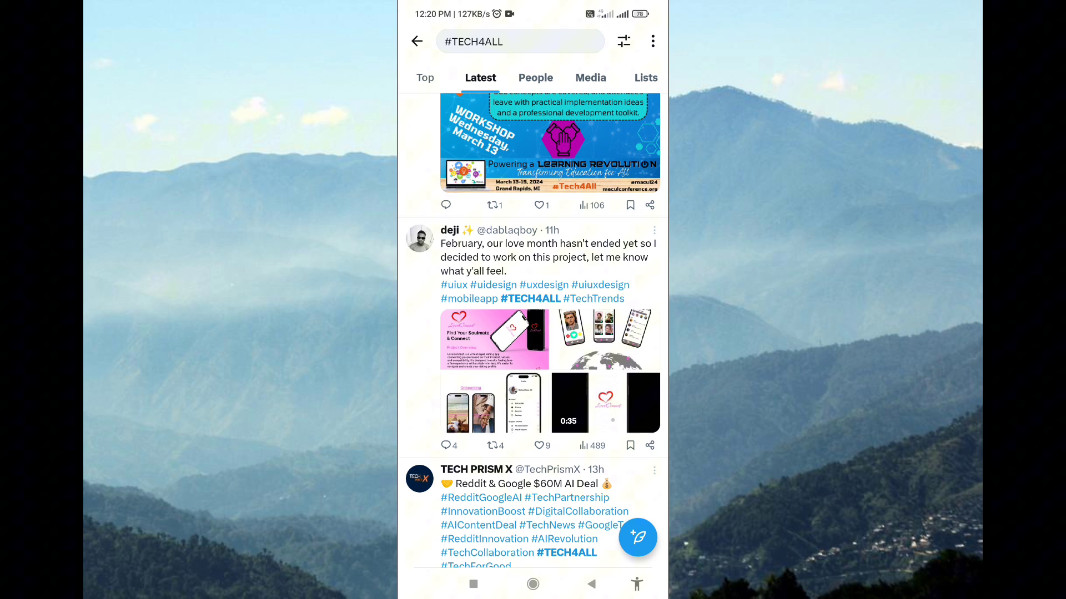
pyautogui.click(448, 445)
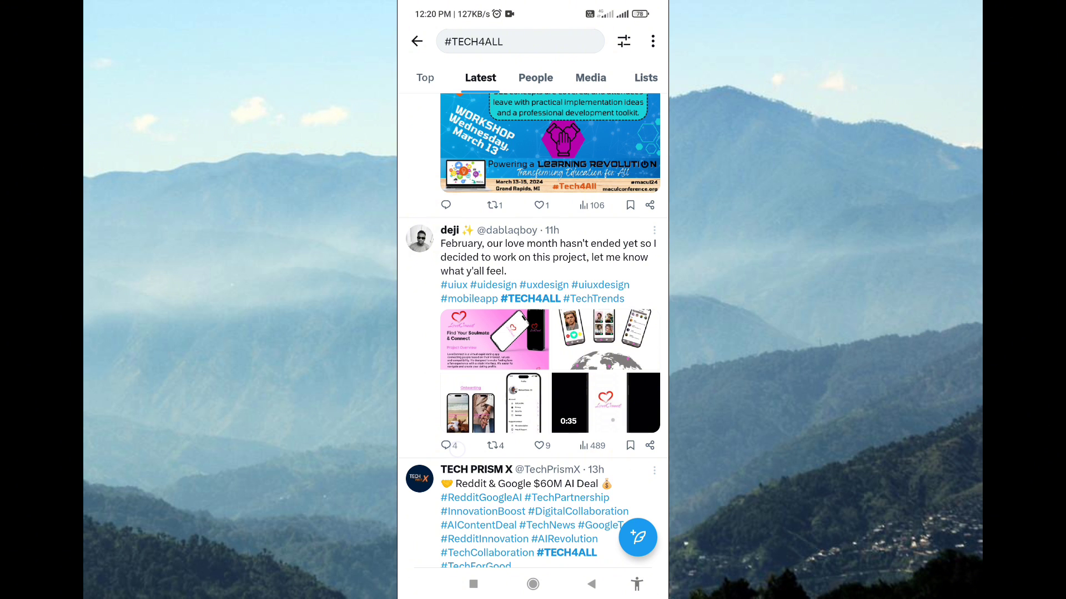
pyautogui.click(446, 445)
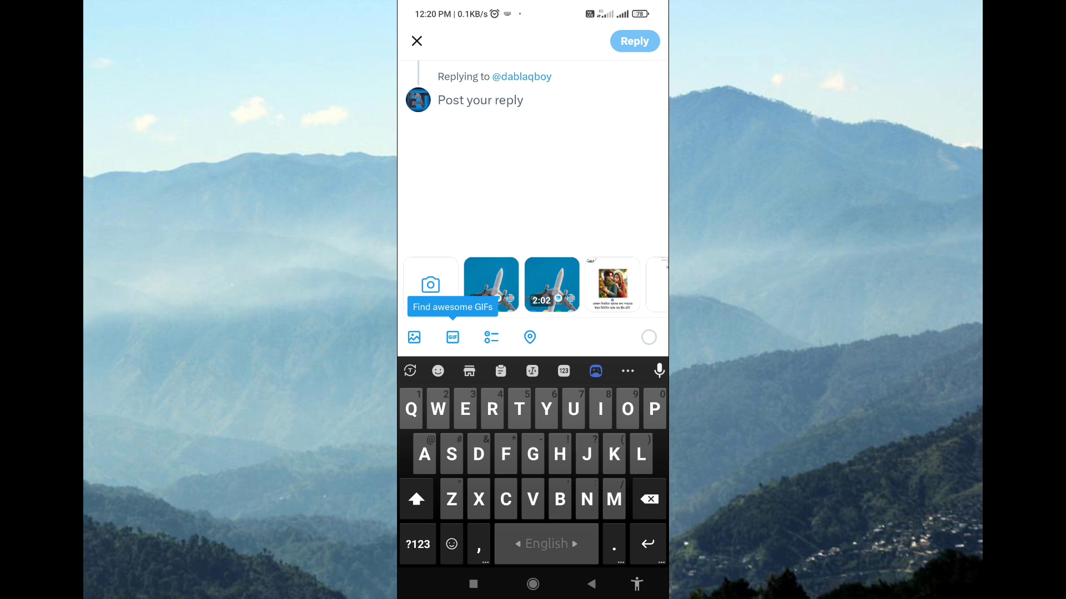
pyautogui.click(452, 337)
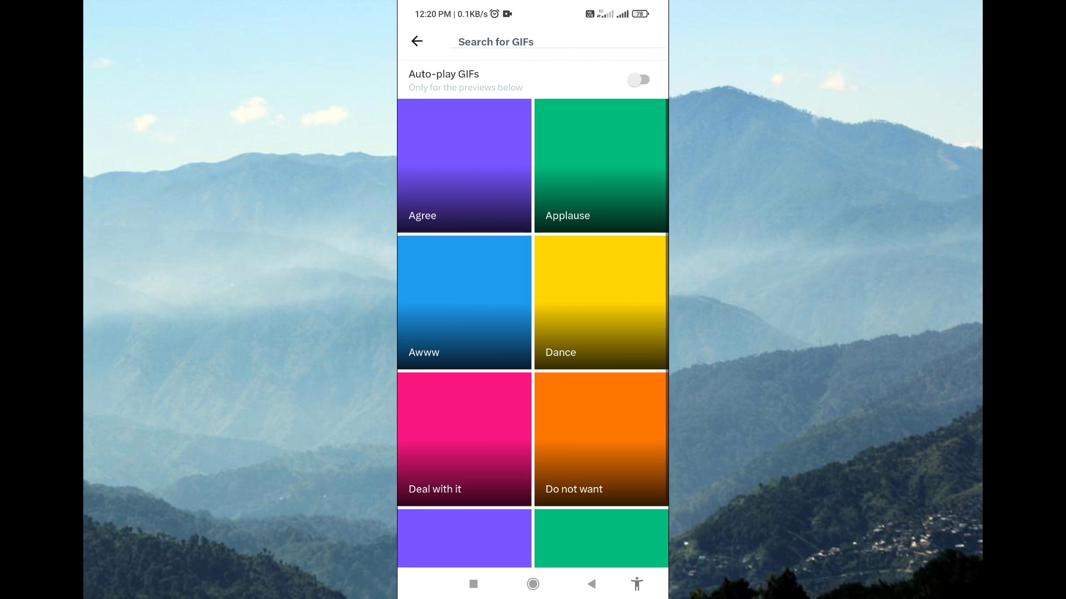
pyautogui.click(417, 42)
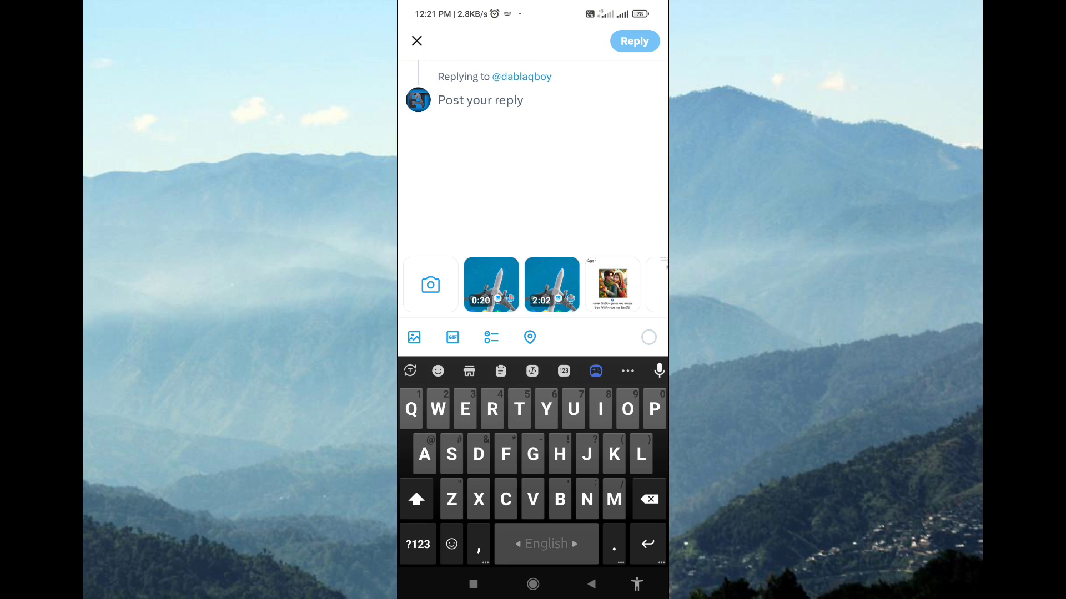
pyautogui.write("That's Awesome! ❤️👍")
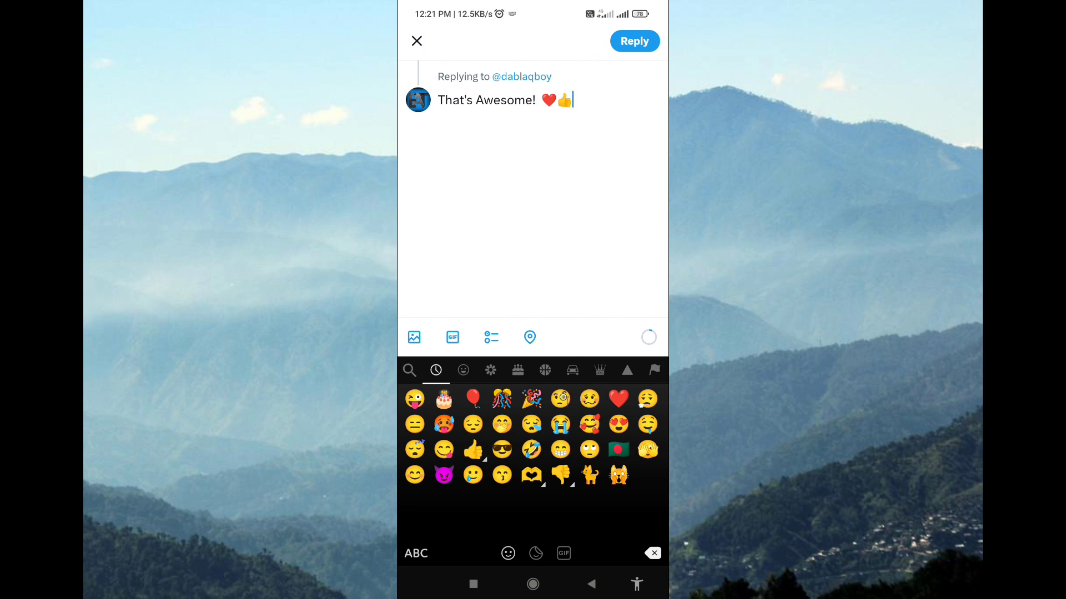
pyautogui.click(632, 41)
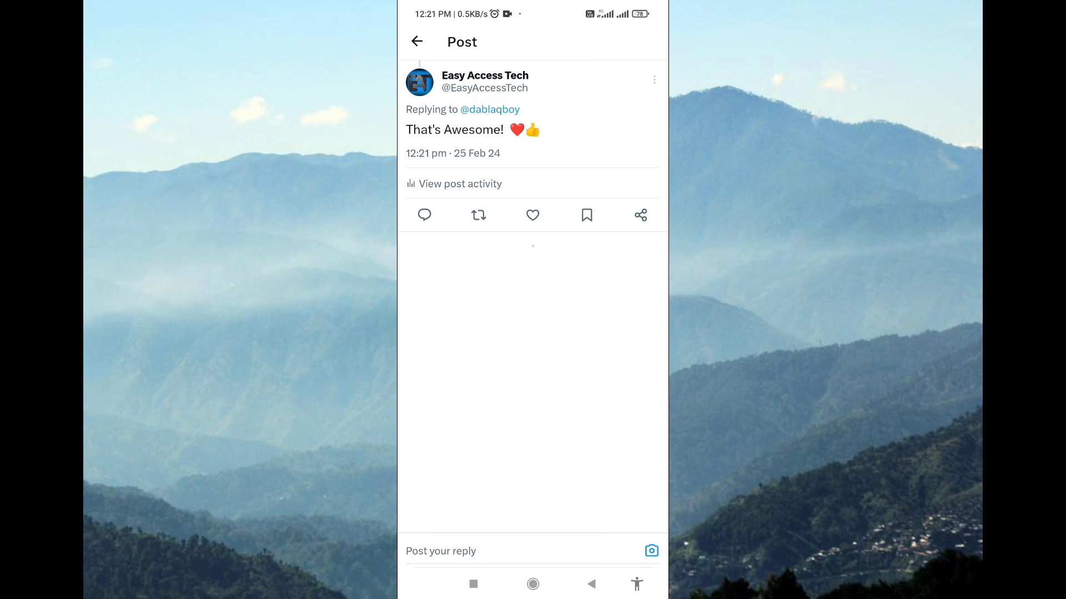
# Open the "That's Awesome! ❤️👍" reply from the profile's Replies tab and like it
pyautogui.click(418, 81)
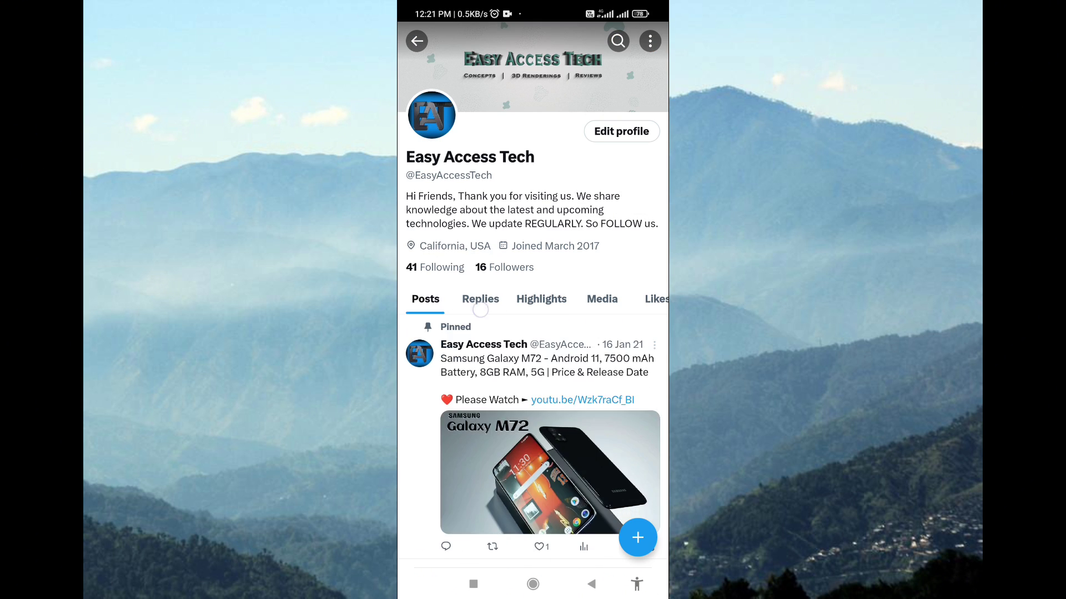
pyautogui.click(479, 299)
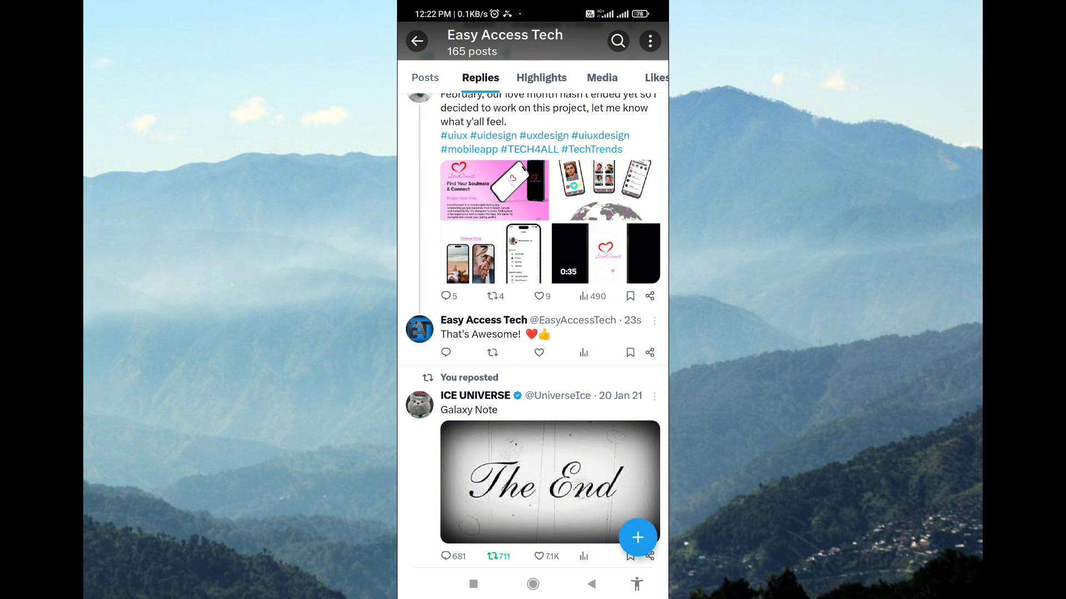
pyautogui.click(479, 333)
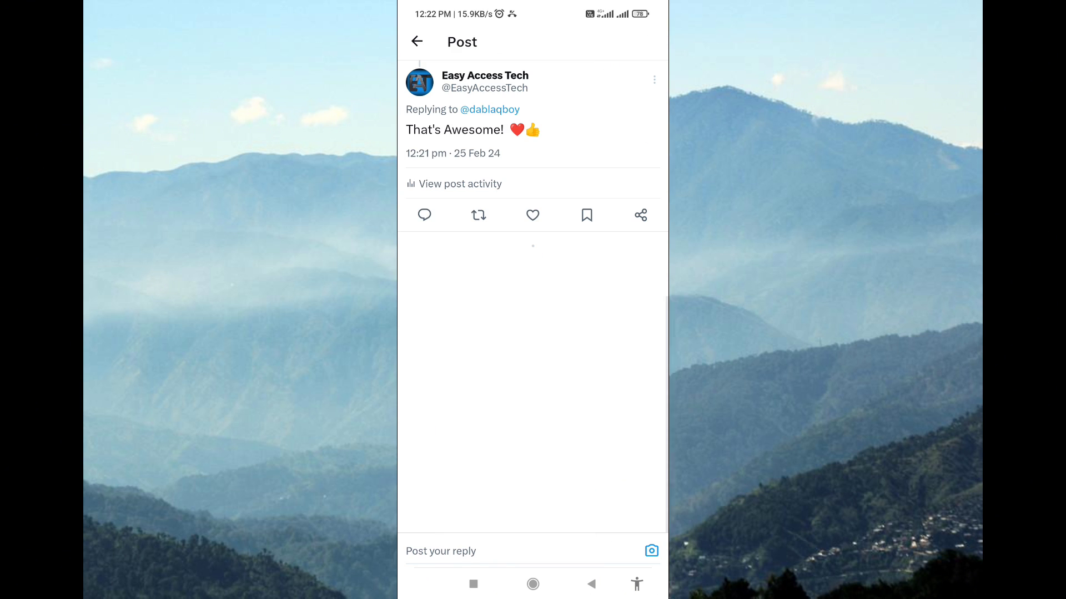
pyautogui.click(532, 215)
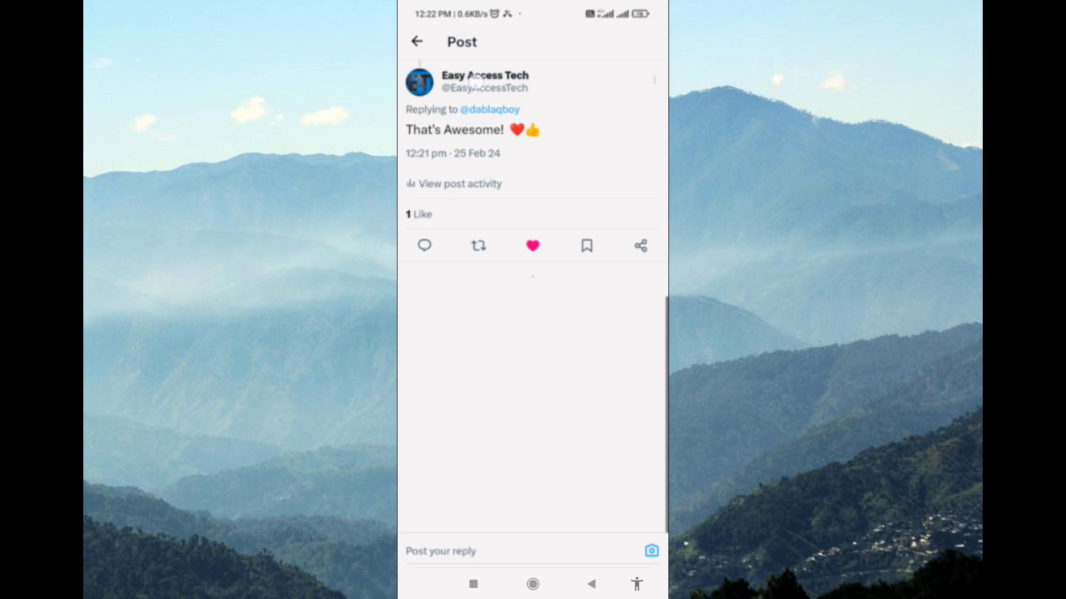